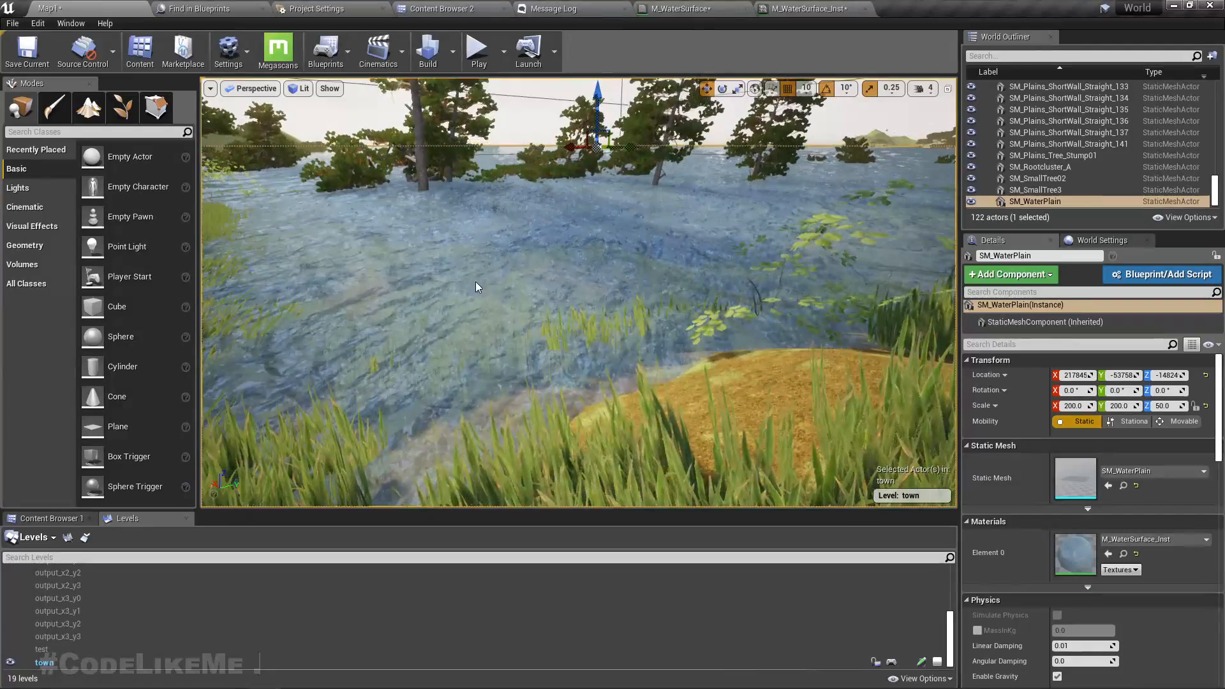
Bring the M_WaterSurface material up in the Material Editor from SM_WaterPlain's details
click(685, 9)
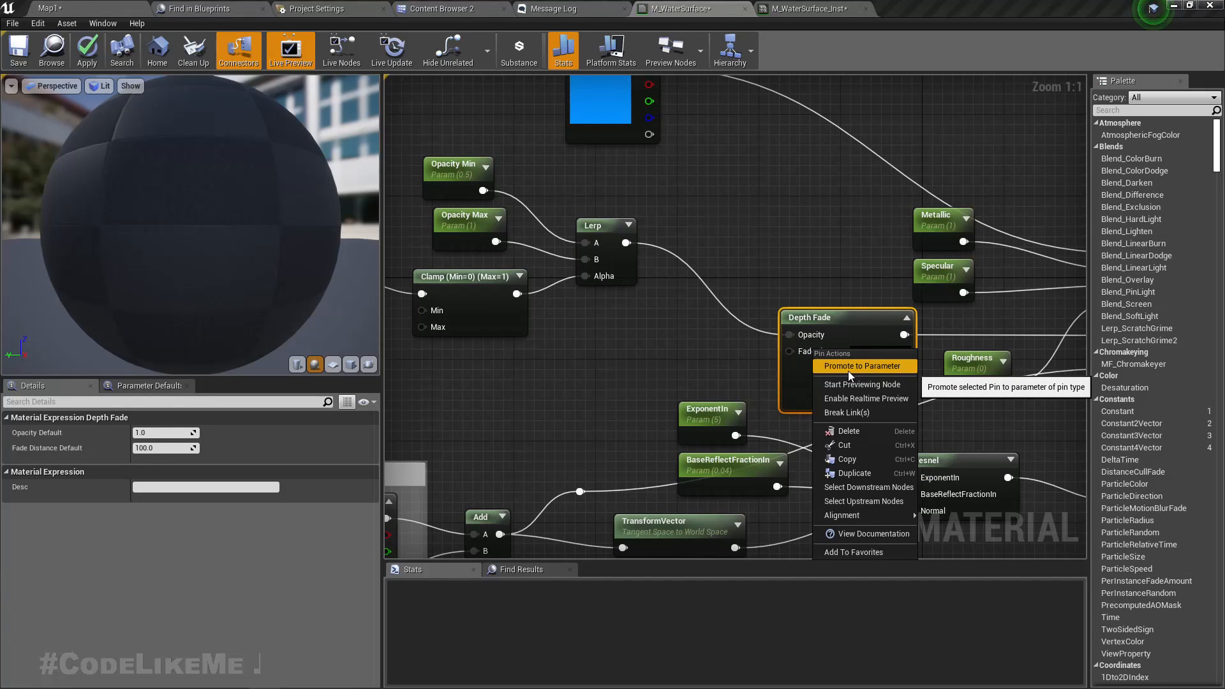
Promote Fade Distance to a FadeDistance parameter defaulting to 100 and apply the material
click(863, 365)
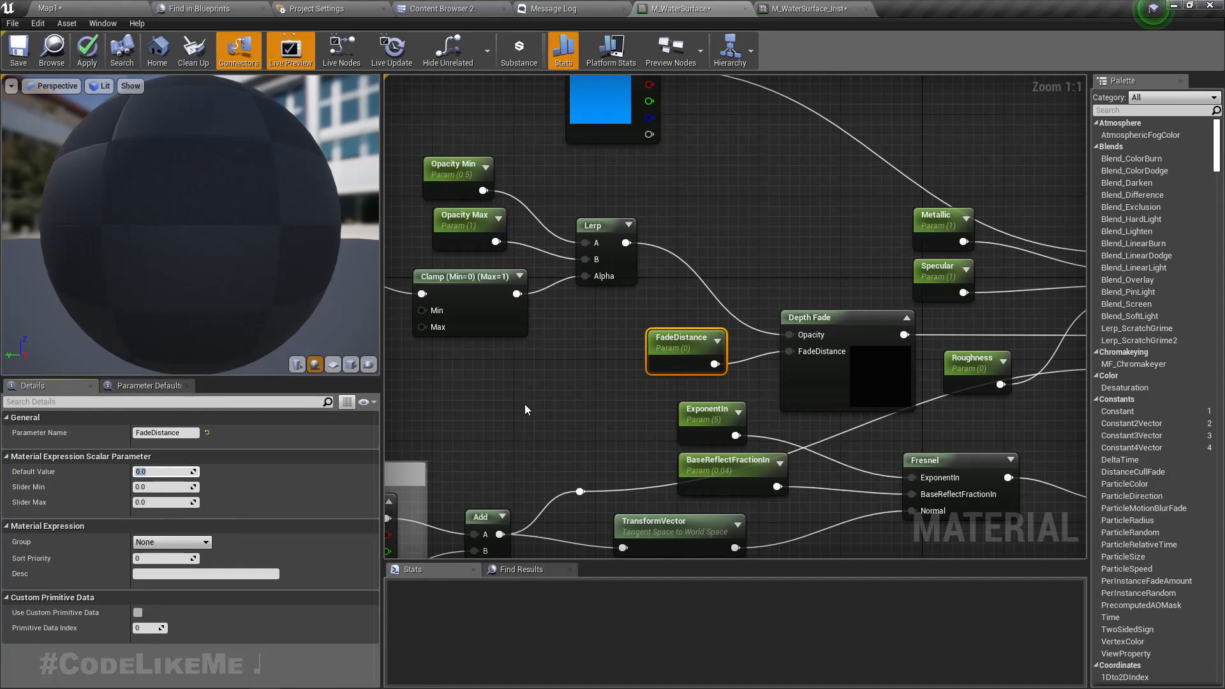
click(846, 317)
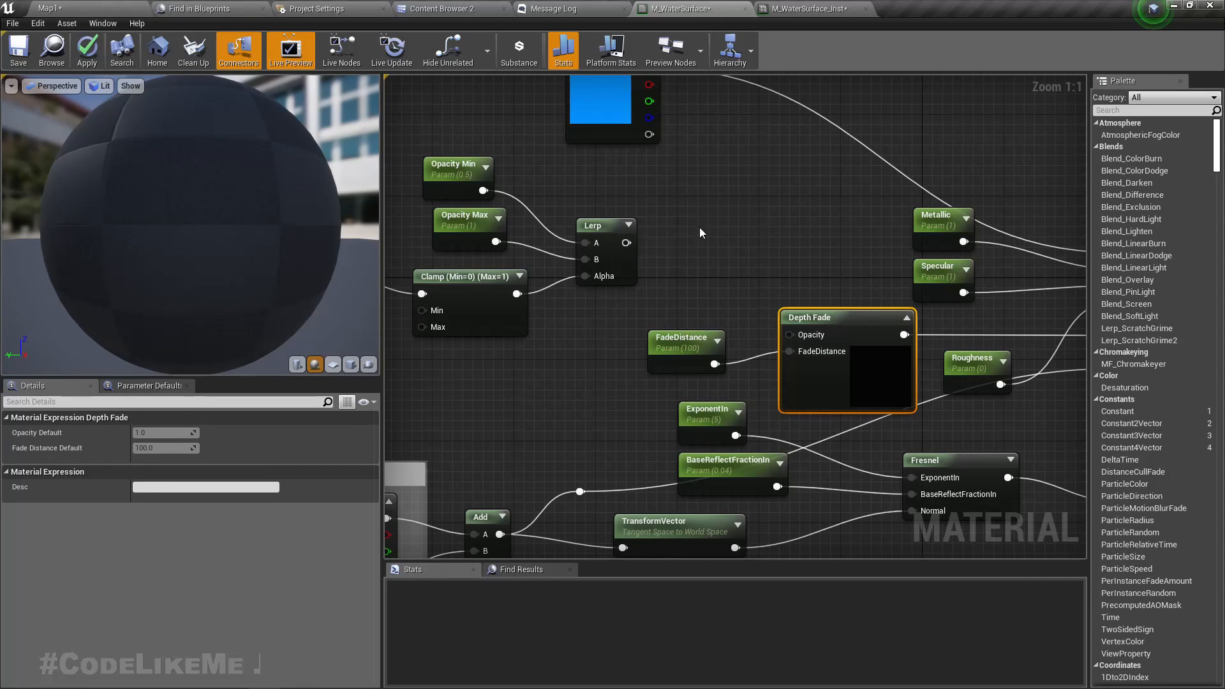
click(87, 48)
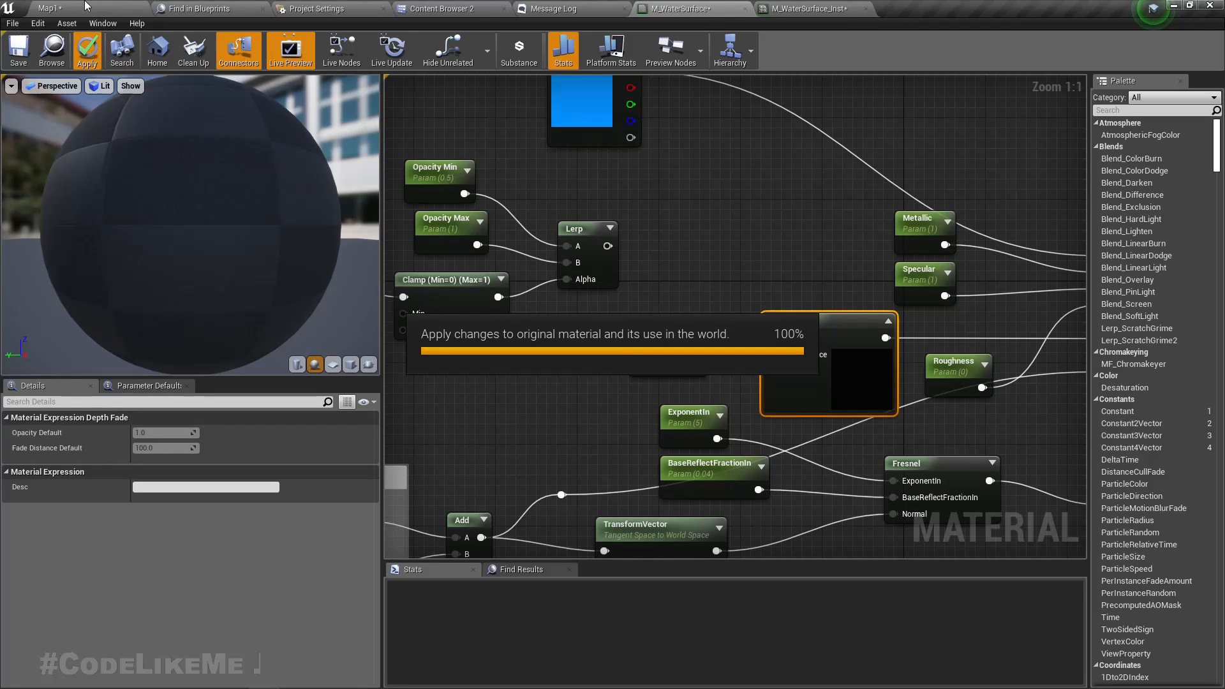
click(87, 50)
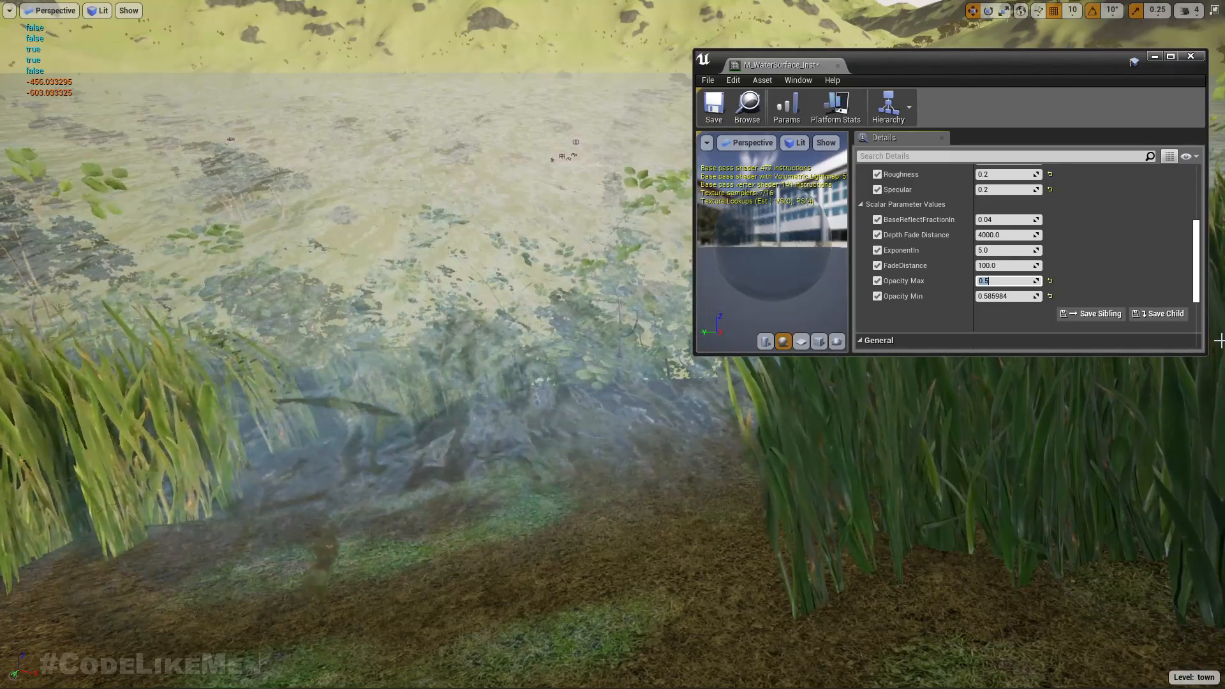
Set Opacity Max on M_WaterSurface_Inst to 1.0 for solid water with soft edges
text(1.0)
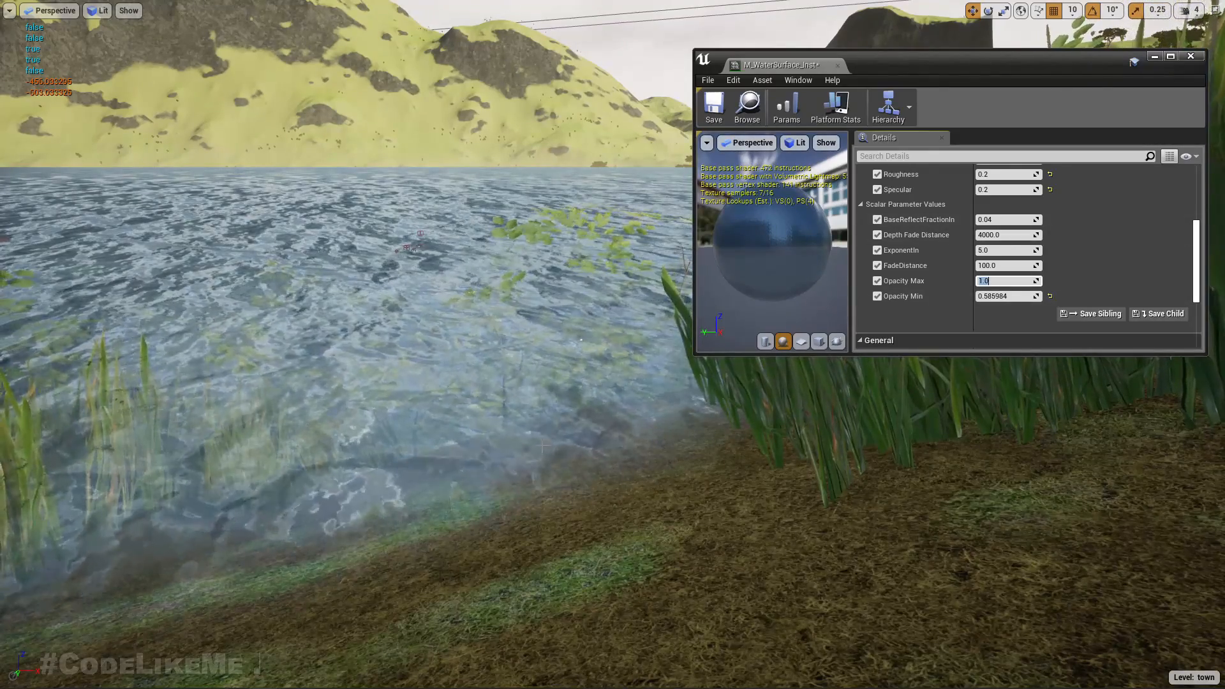